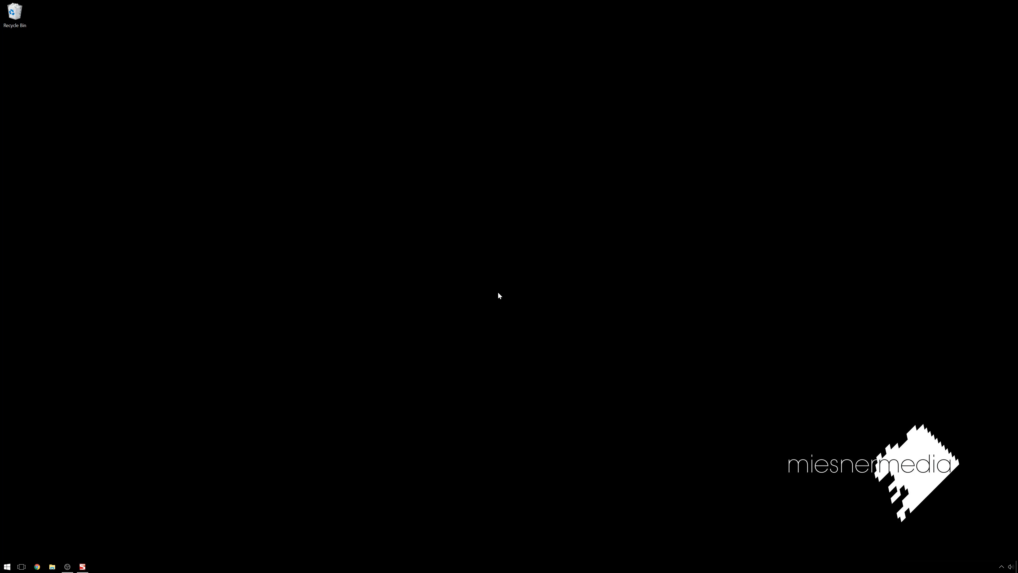
{"action": "mouse_move", "coordinate": [176, 411]}
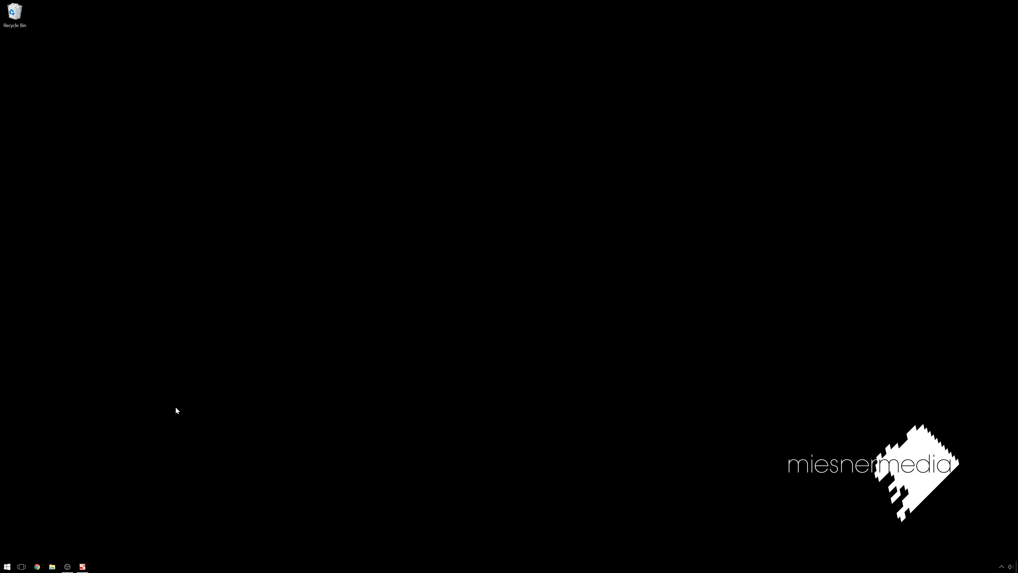
{"action": "mouse_move", "coordinate": [153, 373]}
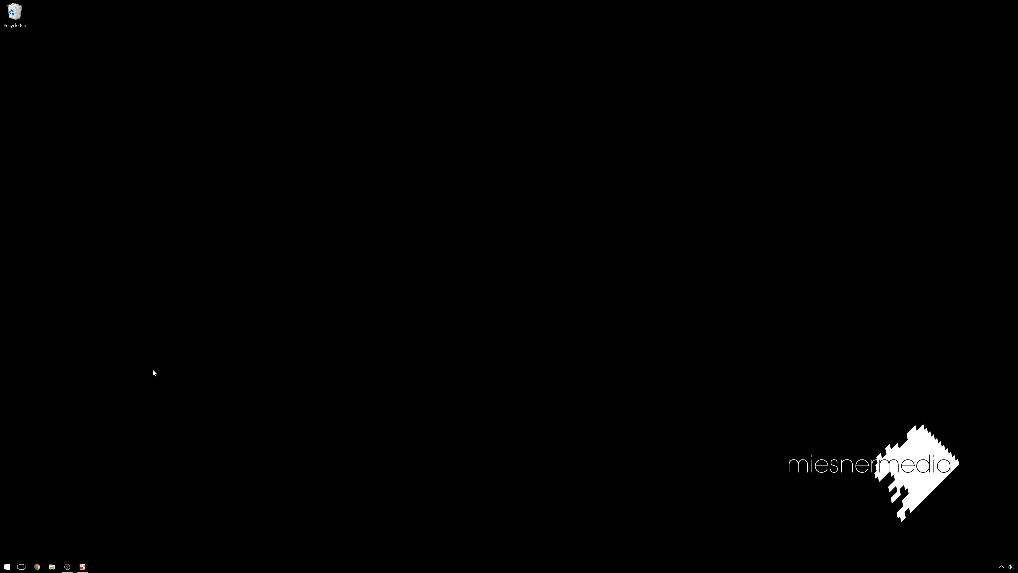
{"action": "mouse_move", "coordinate": [174, 376]}
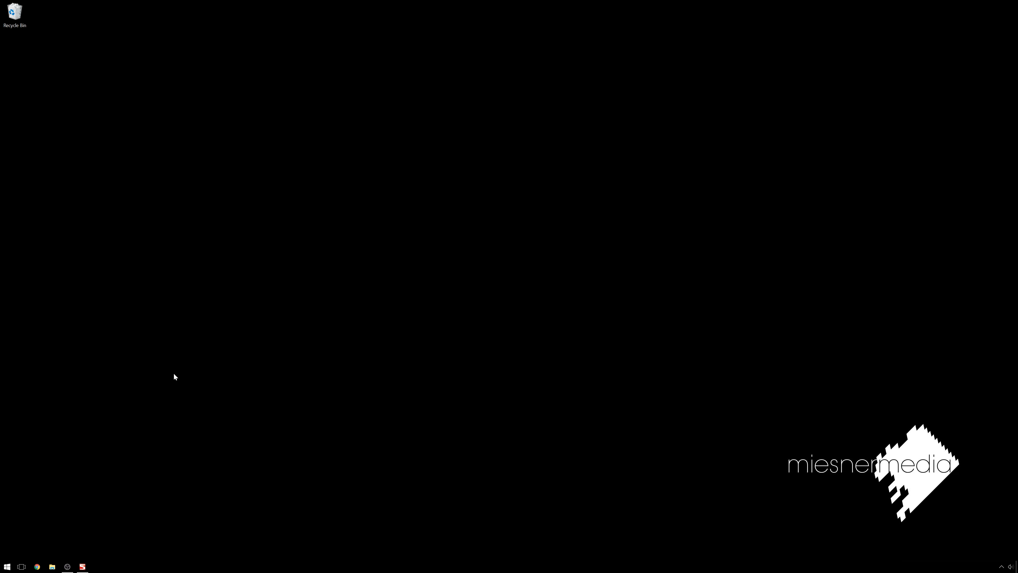
- Bring up the Start menu to find DaVinci Resolve among the installed apps
{"action": "left_click", "coordinate": [7, 567]}
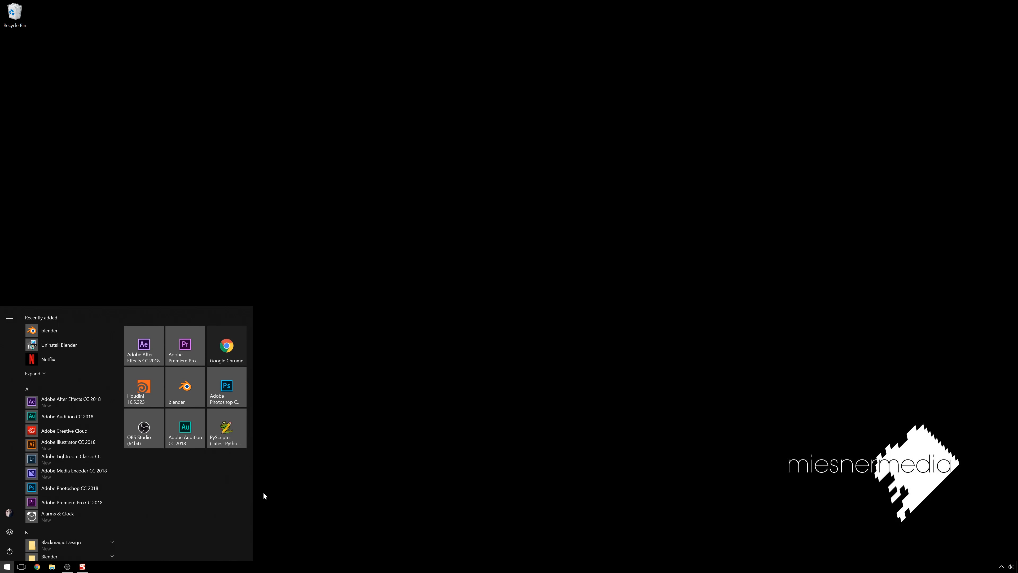
{"action": "mouse_move", "coordinate": [205, 473]}
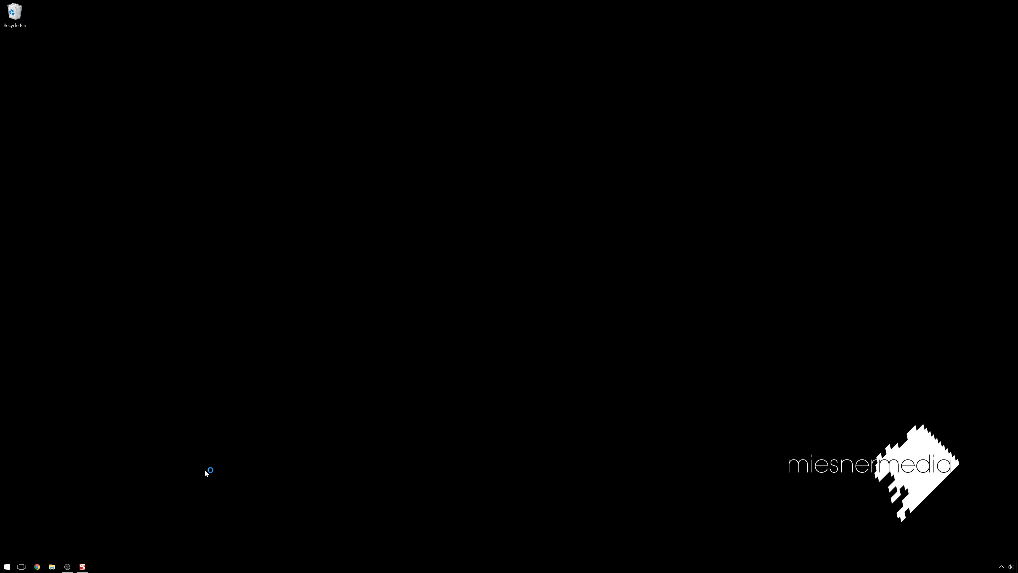
- Launch Resolve, load the Untitled Project and go to the Media page
{"action": "left_click", "coordinate": [97, 567]}
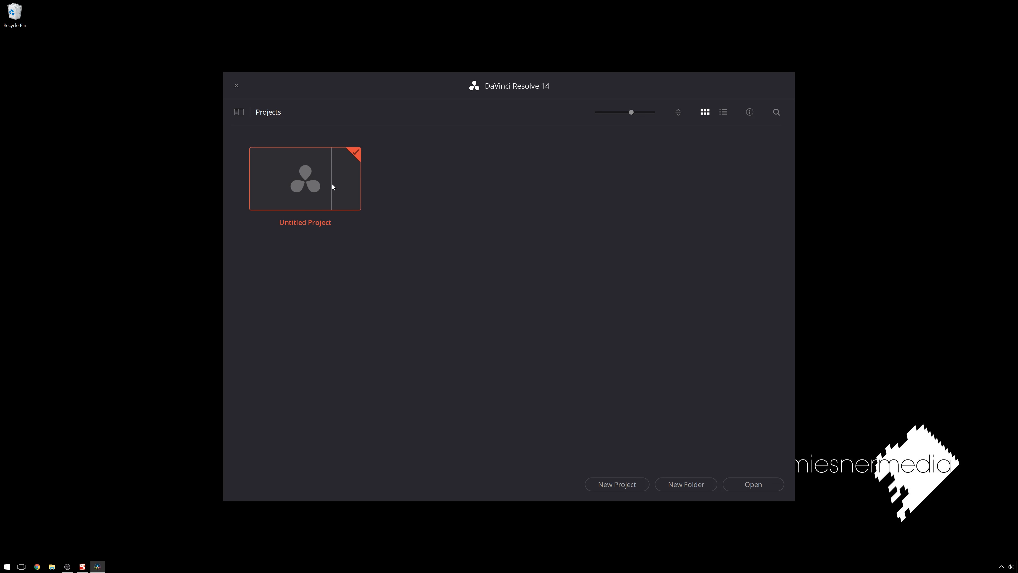
{"action": "double_click", "coordinate": [305, 179]}
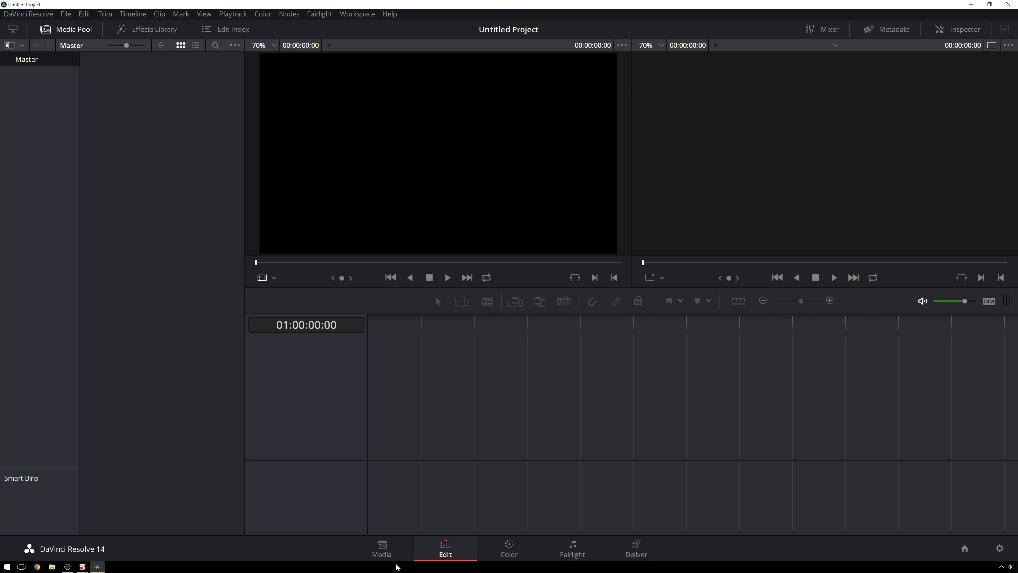
{"action": "left_click", "coordinate": [381, 551]}
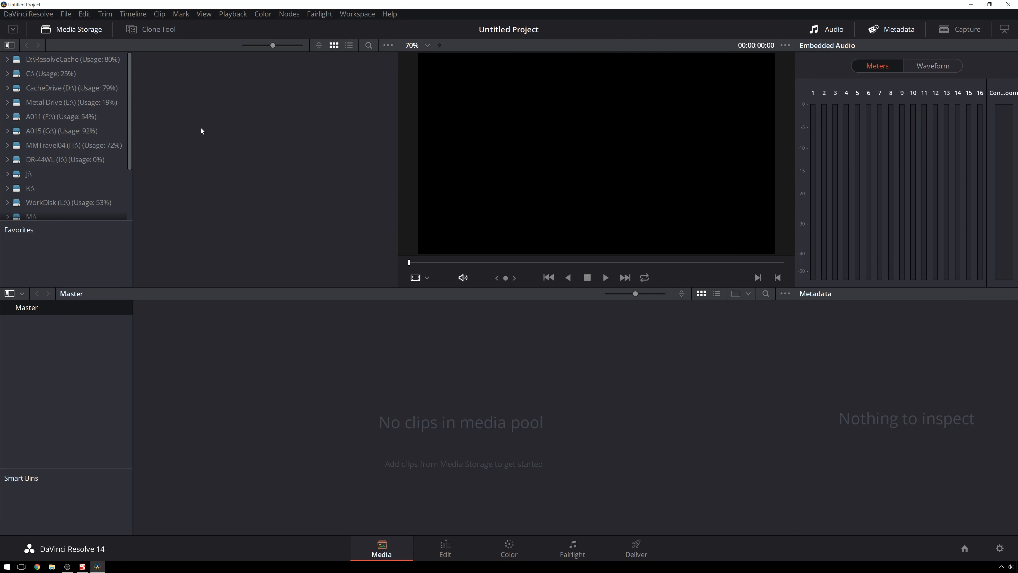
{"action": "mouse_move", "coordinate": [422, 358]}
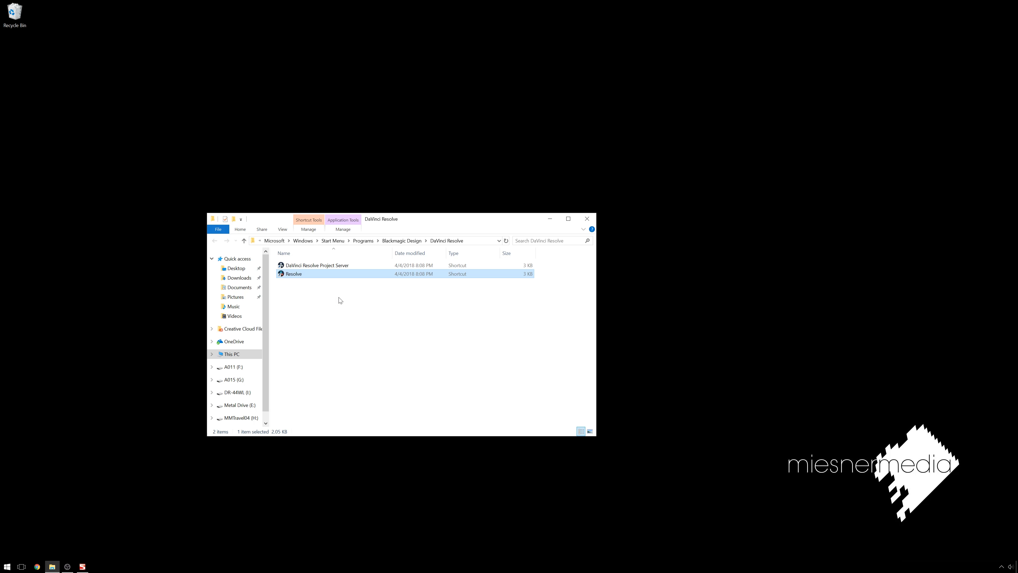
- From the Resolve shortcut's file location, show the Properties of Resolve.exe
{"action": "right_click", "coordinate": [292, 274]}
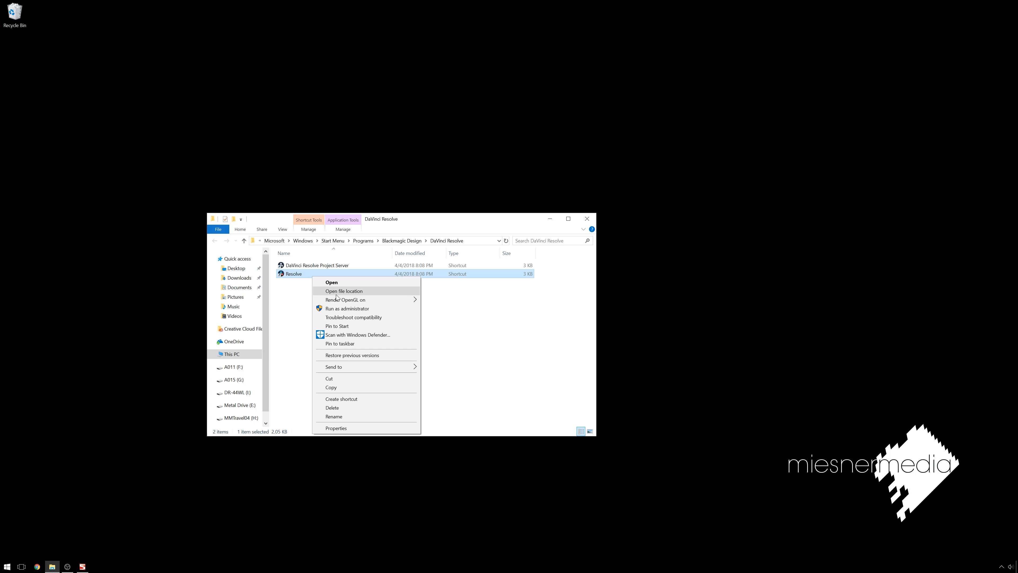
{"action": "left_click", "coordinate": [343, 291]}
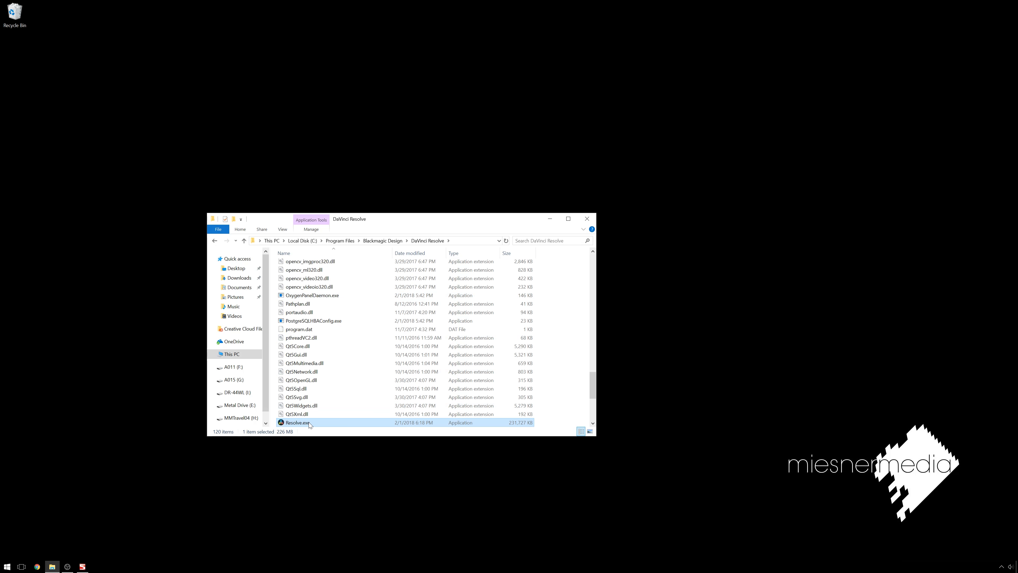
{"action": "right_click", "coordinate": [298, 422]}
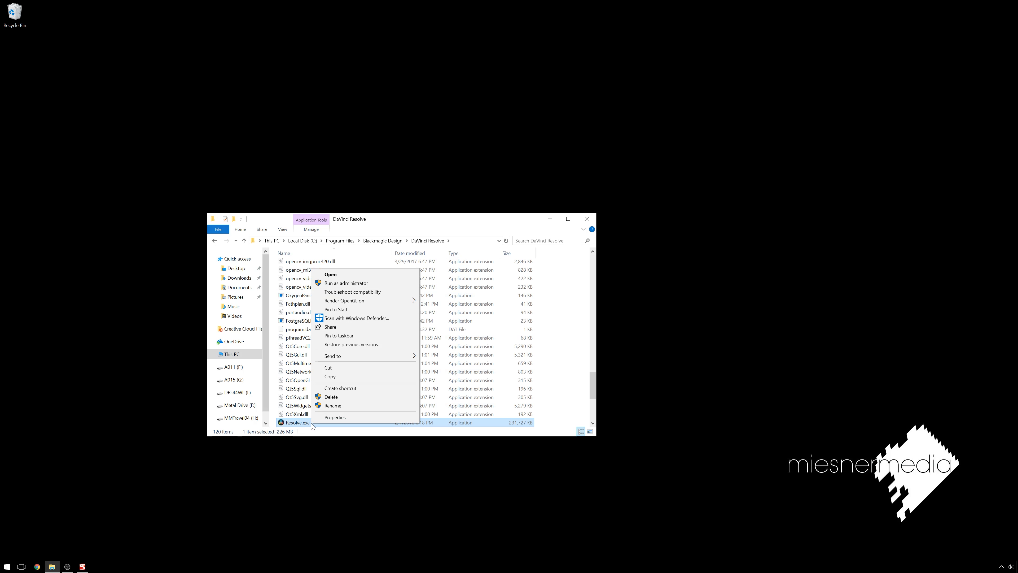
{"action": "left_click", "coordinate": [336, 417]}
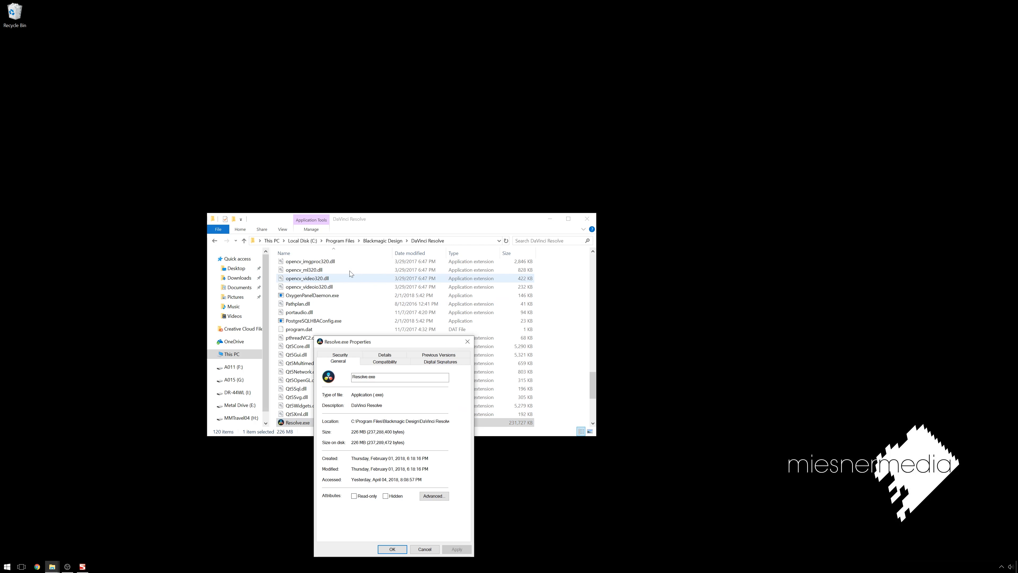
- Under Compatibility, override high-DPI scaling behavior with scaling performed by System
{"action": "left_click", "coordinate": [384, 361]}
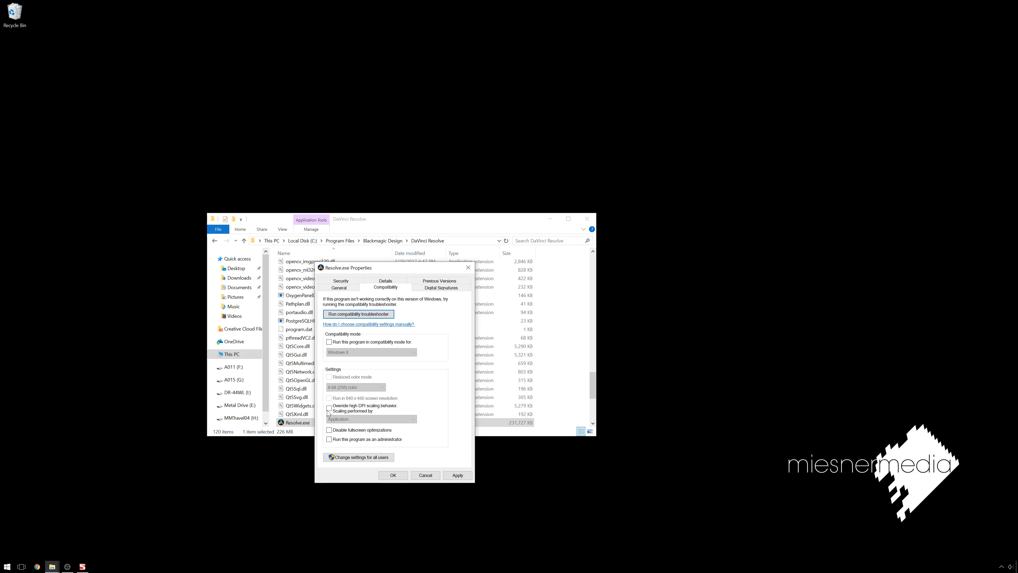
{"action": "left_click", "coordinate": [370, 419]}
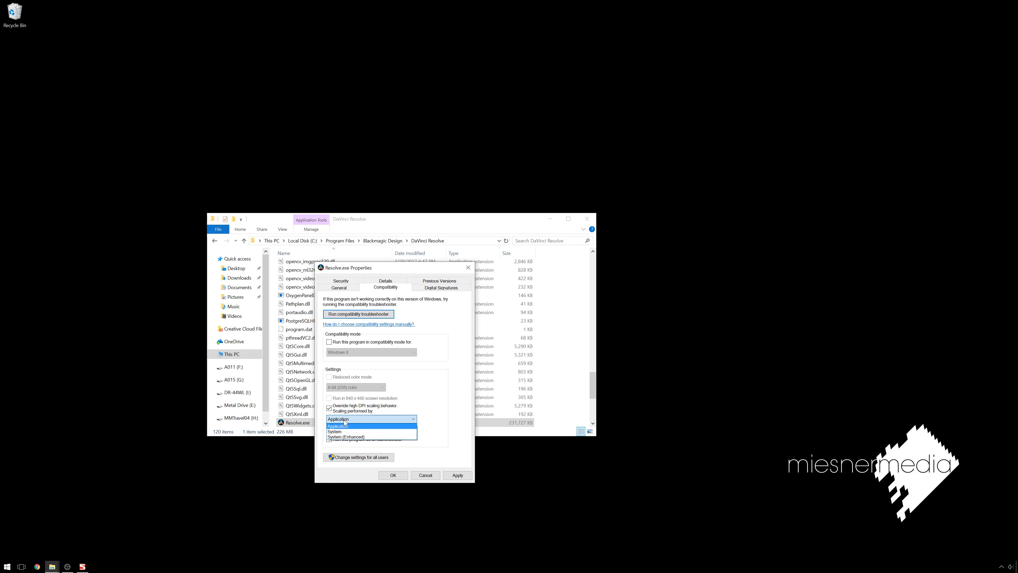
{"action": "left_click", "coordinate": [335, 431]}
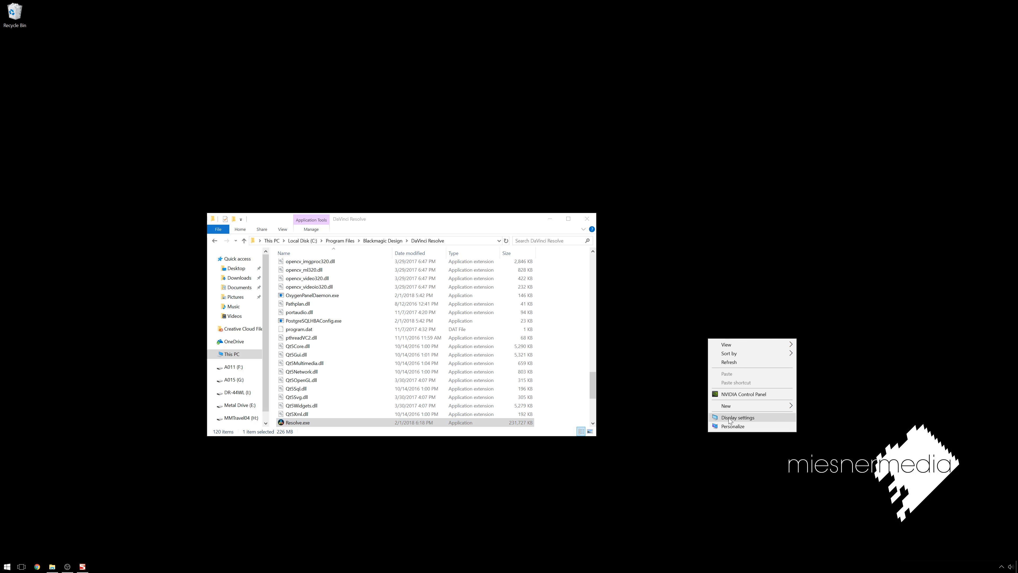
{"action": "left_click", "coordinate": [738, 417]}
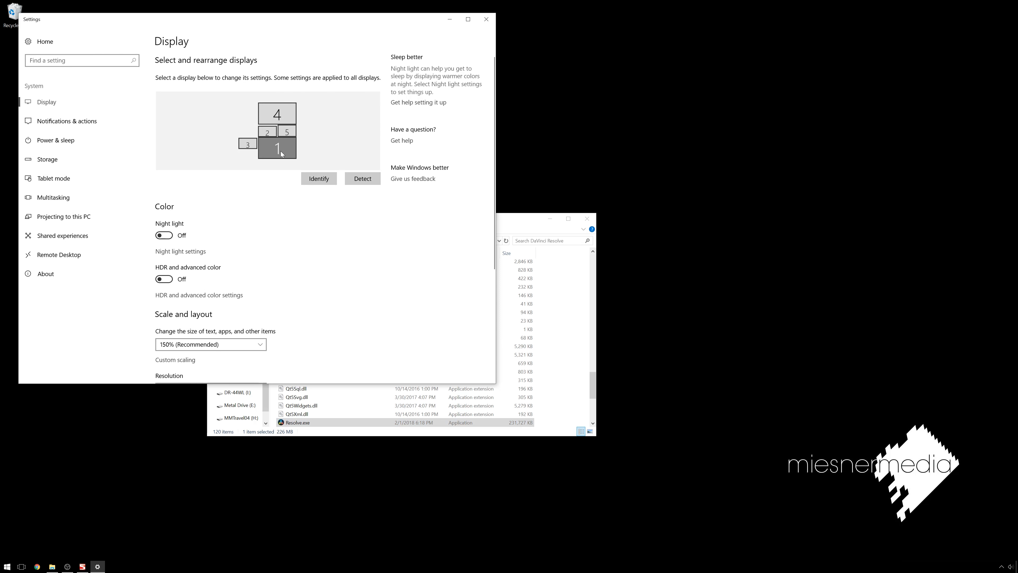
{"action": "scroll", "scroll_direction": "down", "scroll_amount": 3}
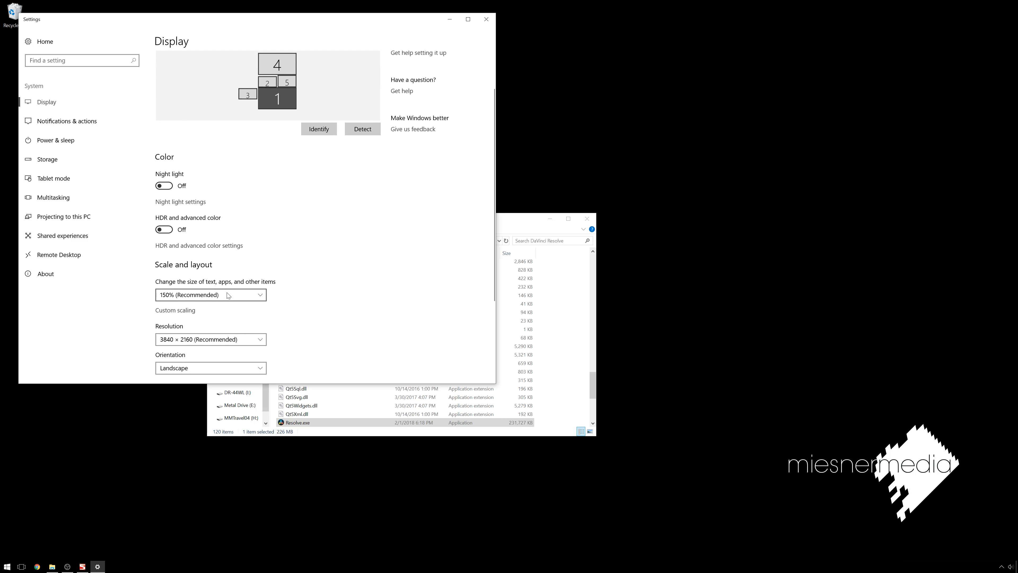
{"action": "mouse_move", "coordinate": [216, 298]}
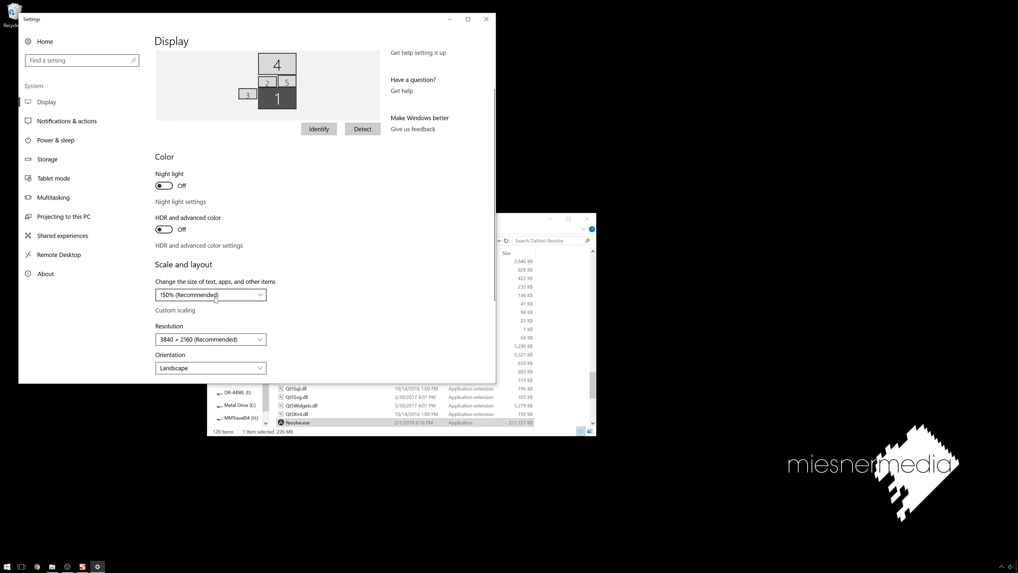
{"action": "left_click", "coordinate": [486, 19]}
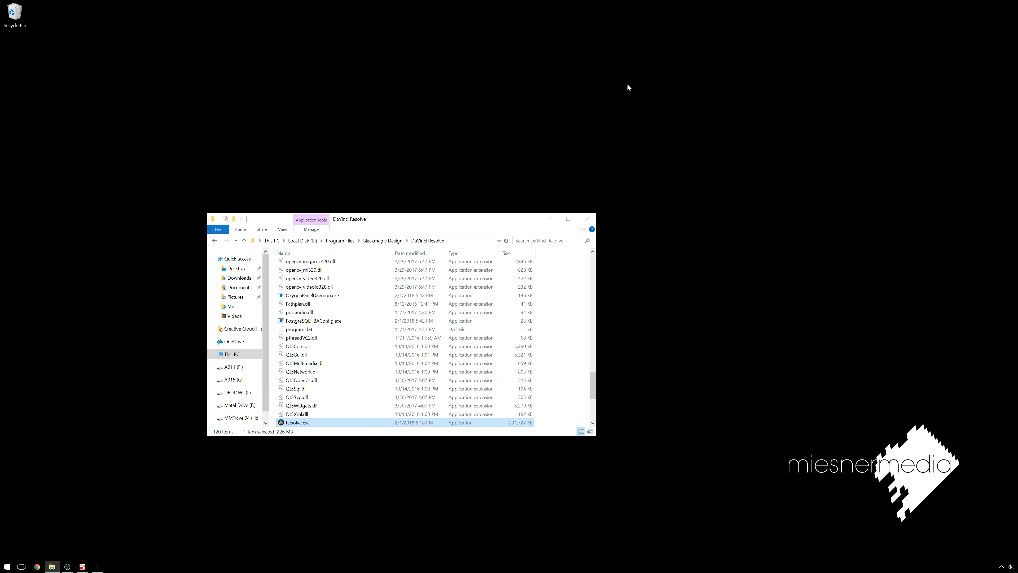
- Search the Start menu for 'res' and relaunch DaVinci Resolve to its Projects window
{"action": "left_click", "coordinate": [7, 566]}
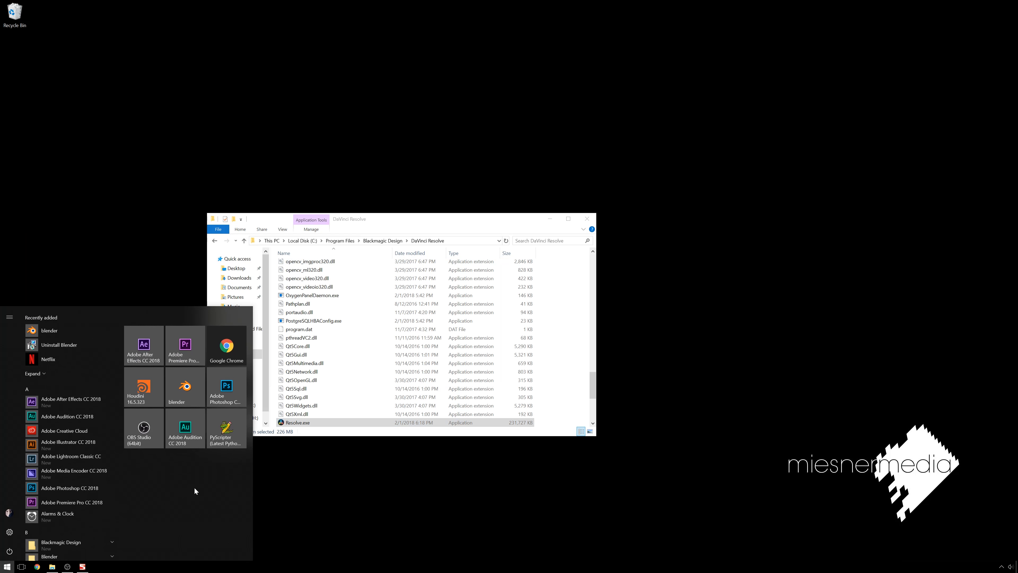
{"action": "type", "text": "res"}
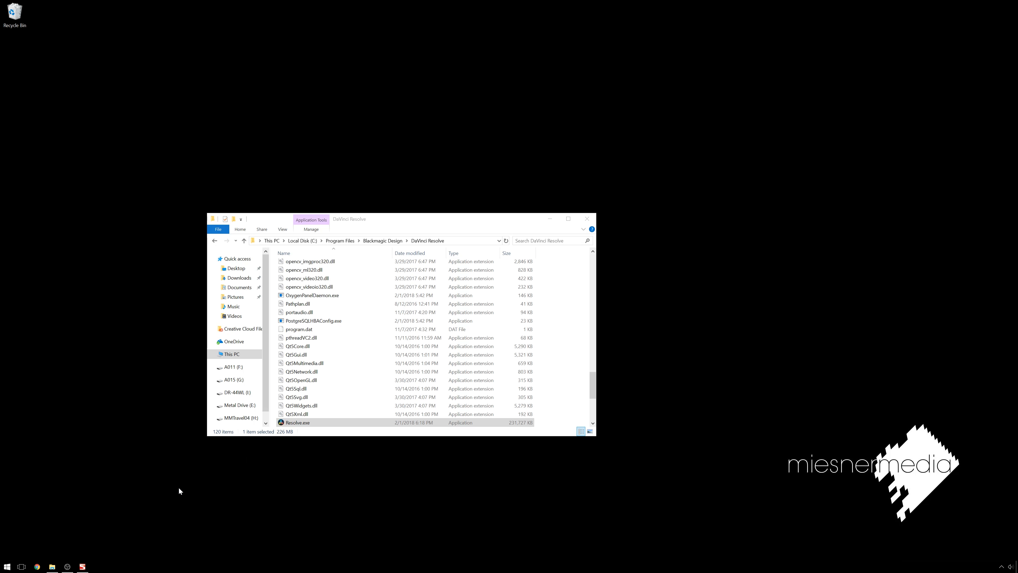
{"action": "double_click", "coordinate": [298, 423]}
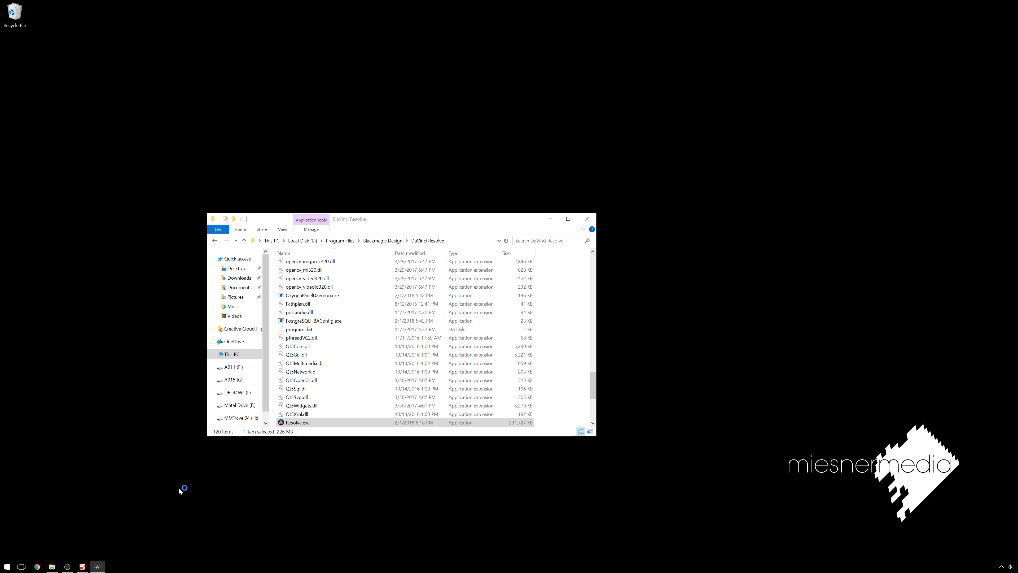
{"action": "double_click", "coordinate": [298, 423]}
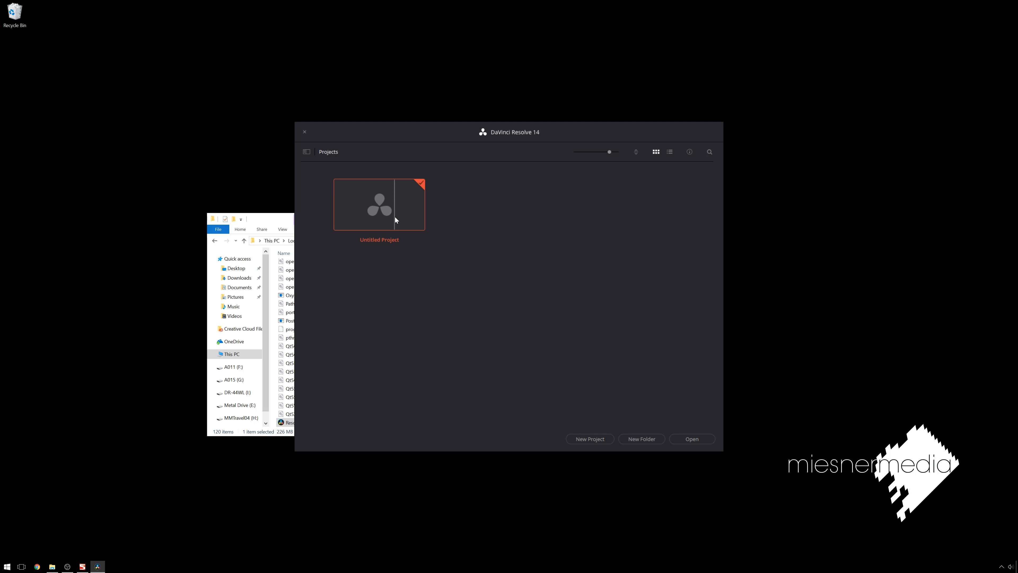
- Load the Untitled Project at normal size and step through Color and Edit to the Media page
{"action": "double_click", "coordinate": [379, 203]}
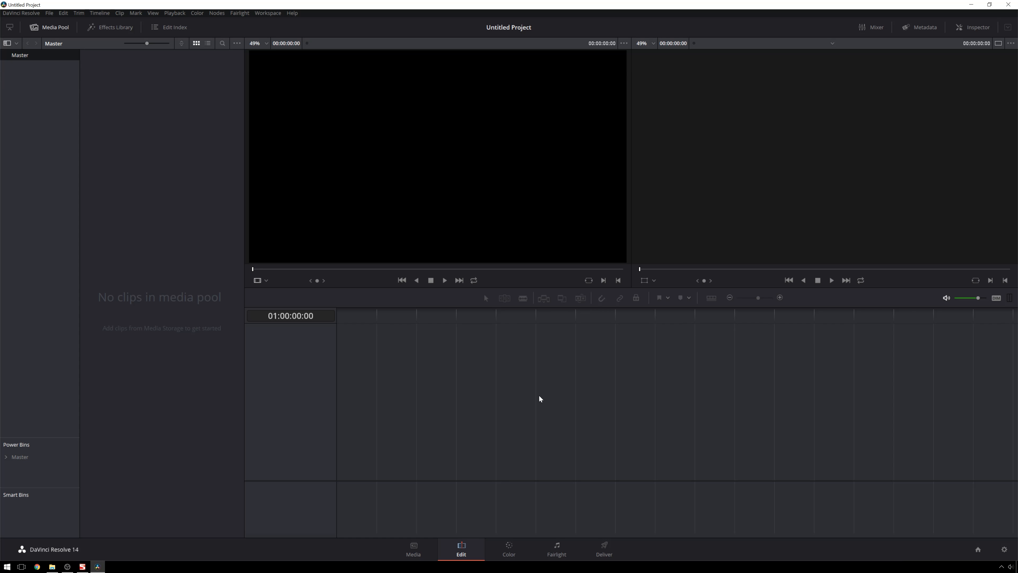
{"action": "left_click", "coordinate": [413, 549]}
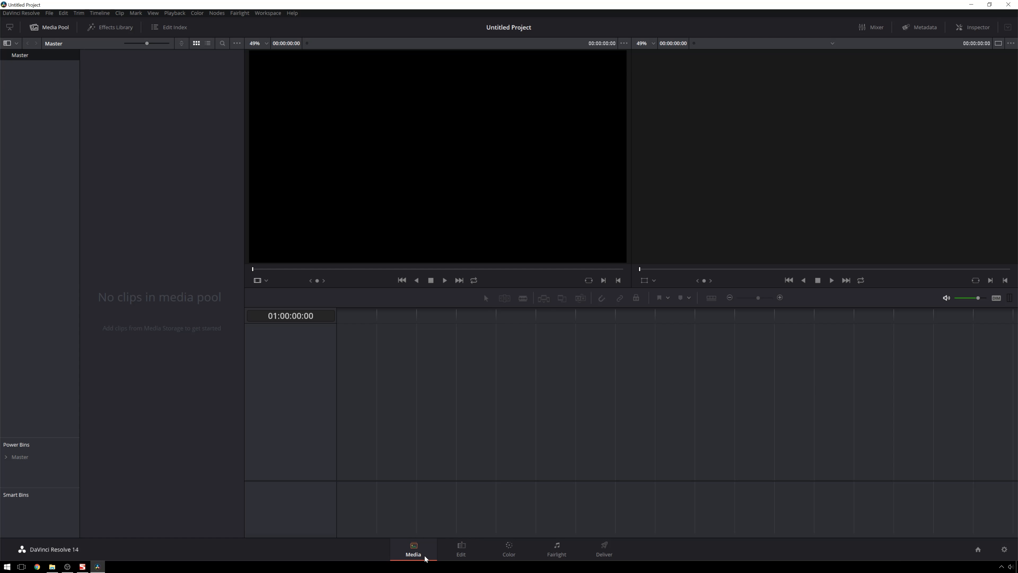
{"action": "left_click", "coordinate": [509, 549]}
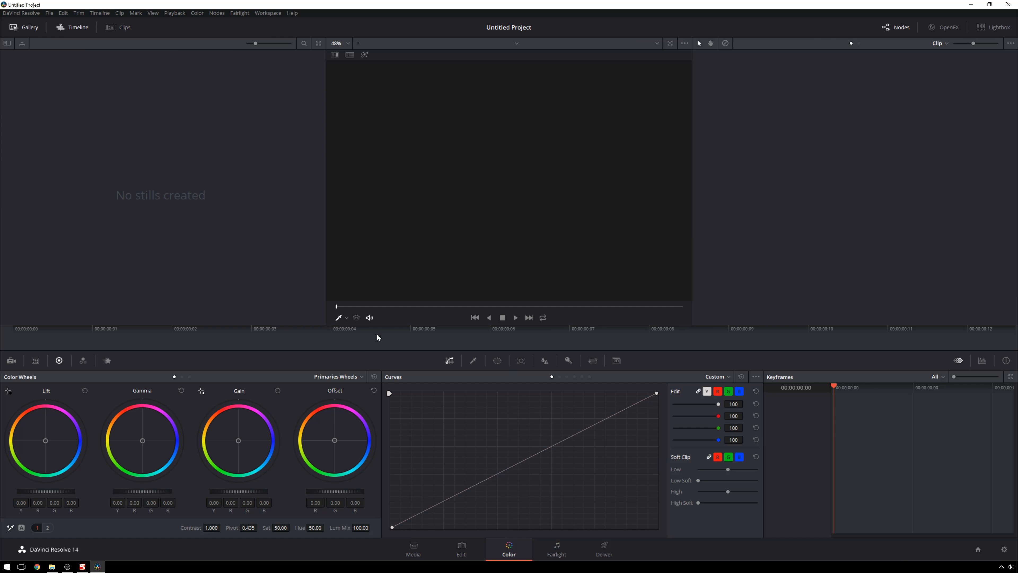
{"action": "left_click", "coordinate": [445, 549]}
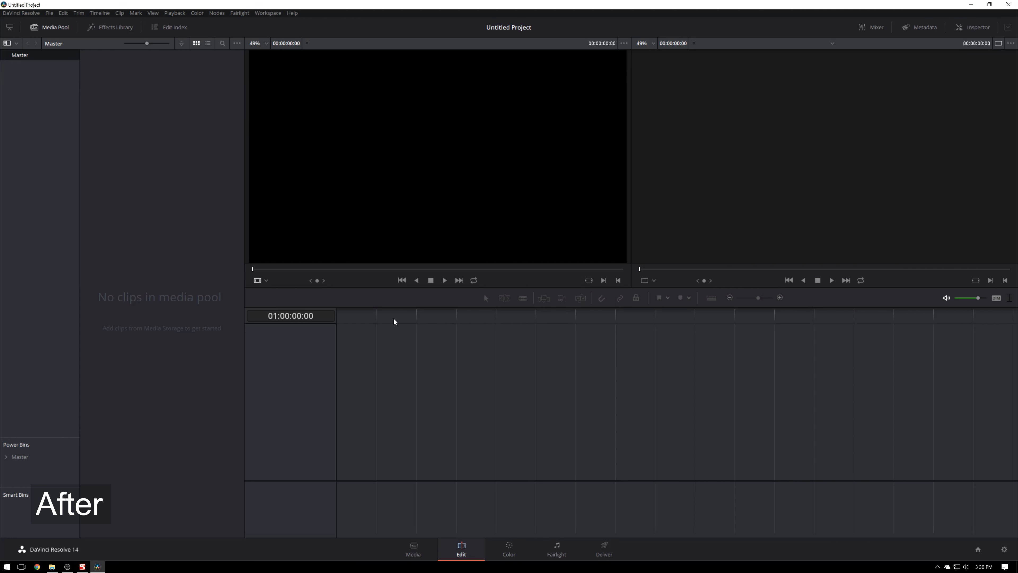
{"action": "left_click", "coordinate": [413, 548]}
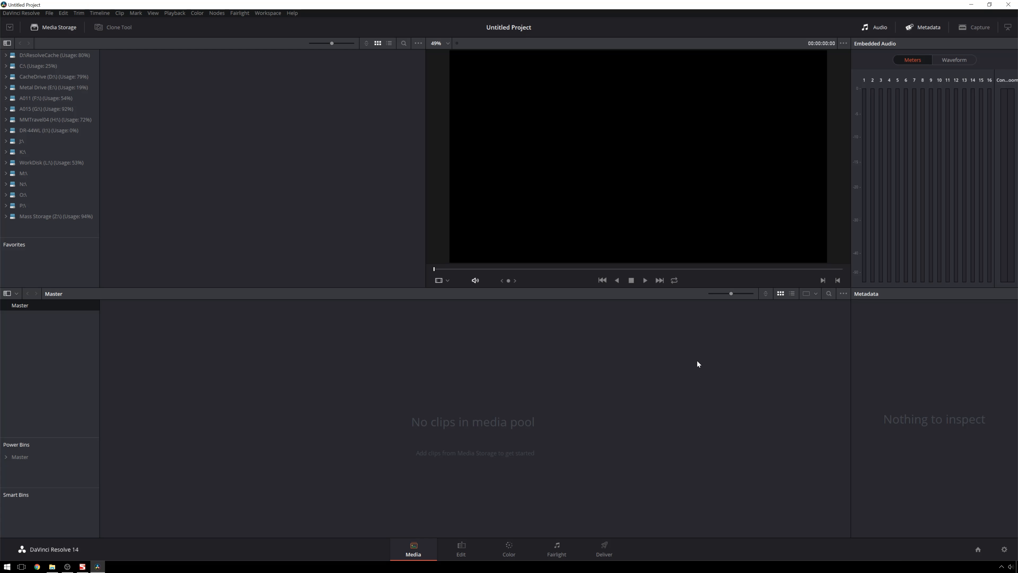